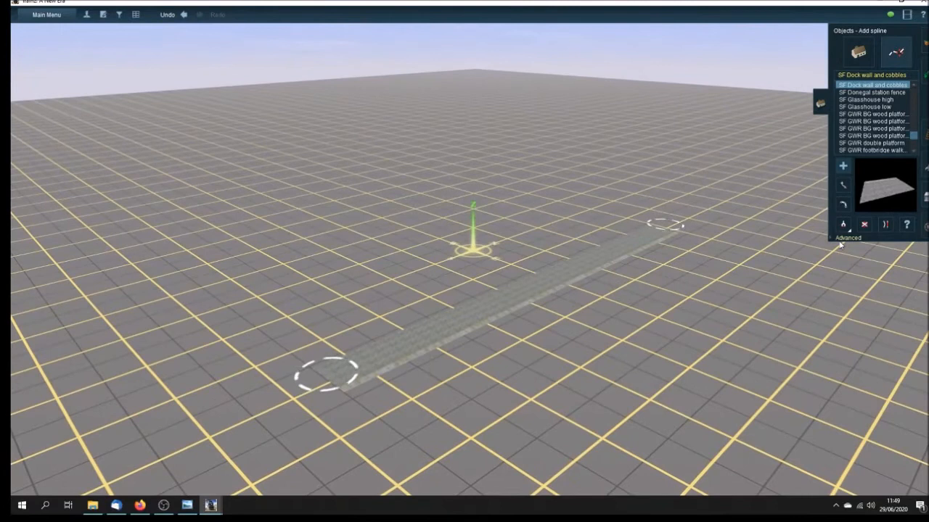
Select the SF Dock wall and cobbles spline and lay it as a curve across the grid
click(842, 223)
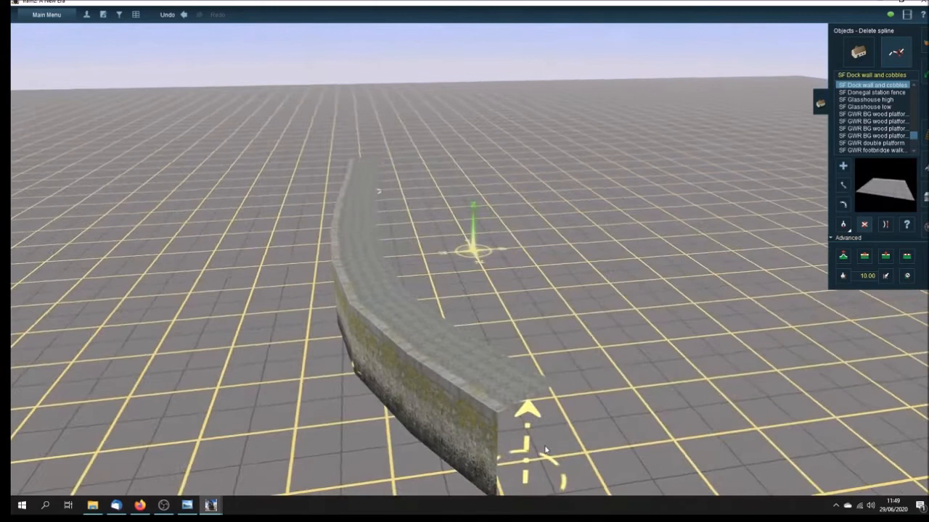
Straighten the dock wall spline and pick SF Dockwall 90 inner from the object list
click(185, 15)
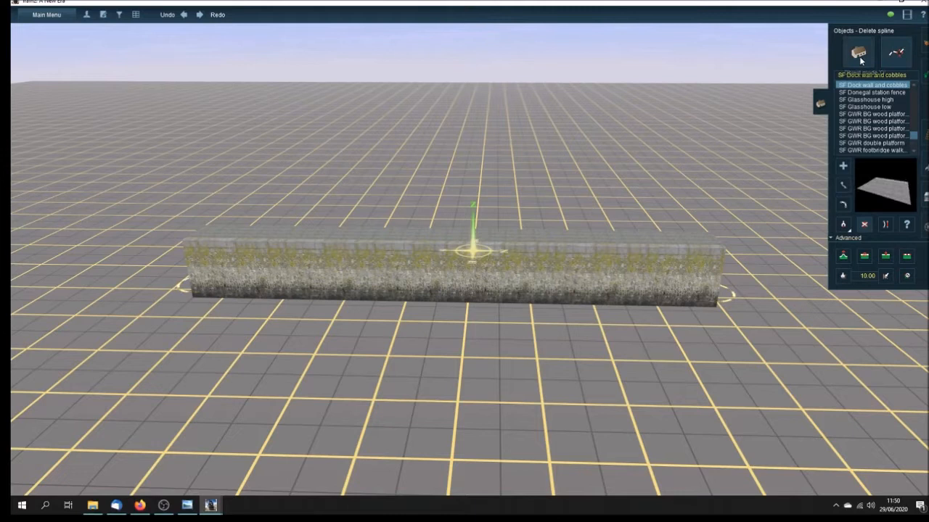
click(859, 52)
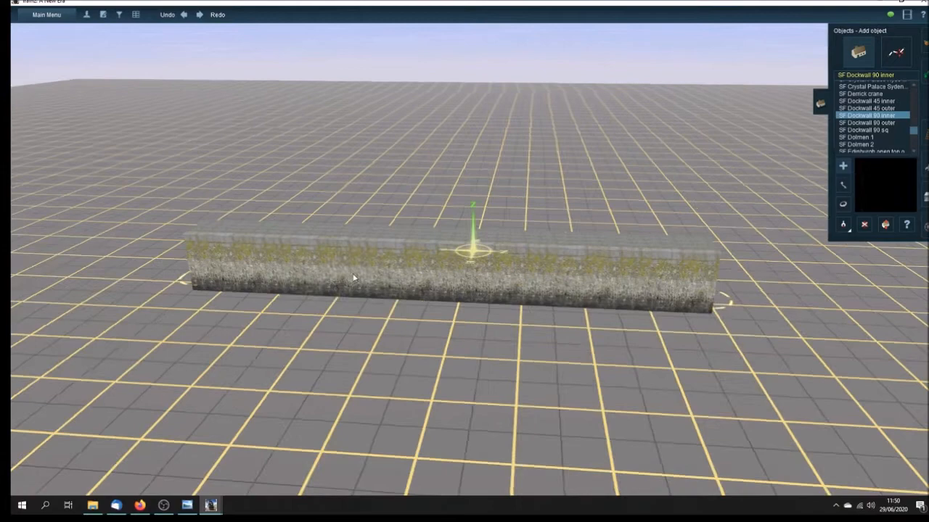
Place the SF Dockwall 90 inner corner piece on the grid and rotate it into position
click(868, 100)
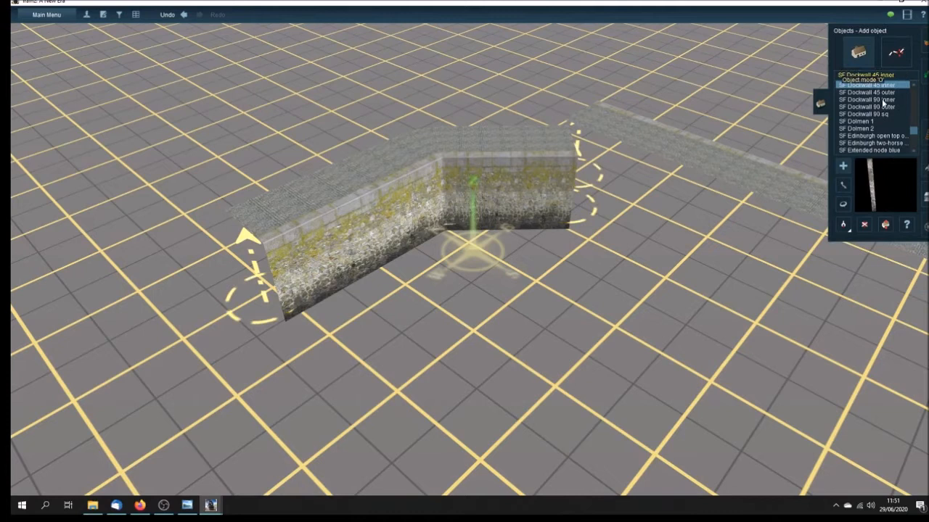
Place another Dockwall section beside the corner and raise its height
click(868, 99)
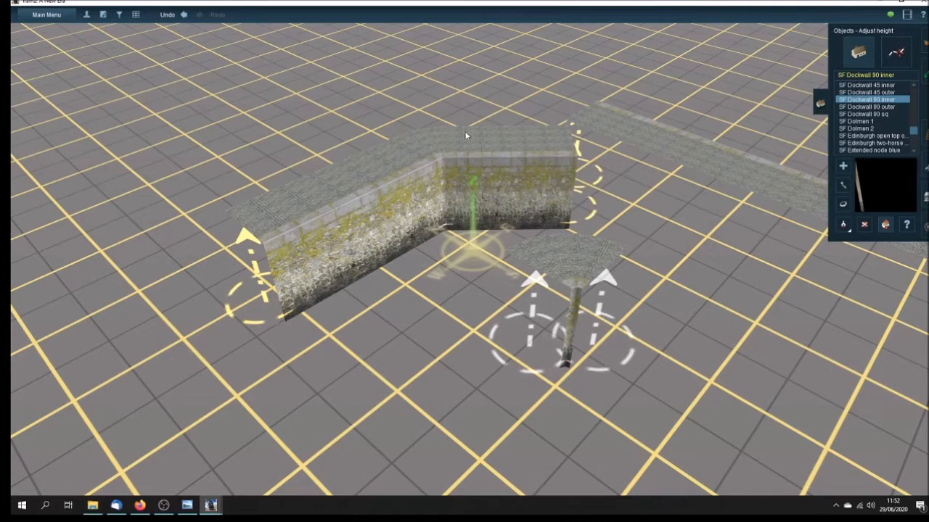
mouse_move(859, 271)
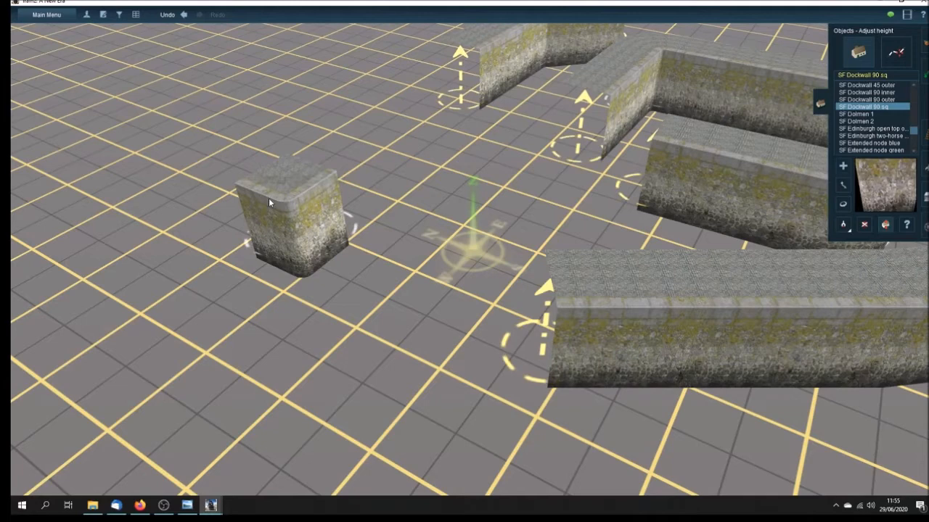
Place SF Dock wall and cobbles sections on the baseboard as angled basin outlines
click(895, 52)
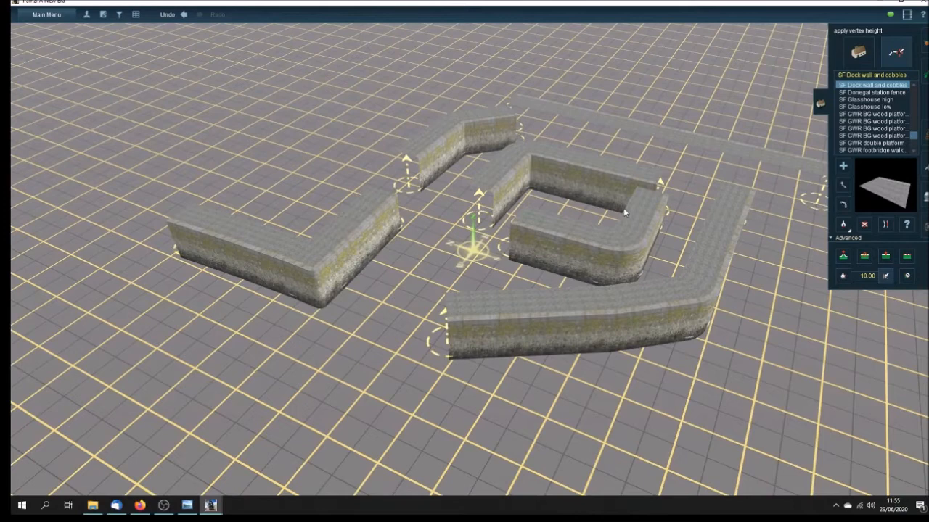
drag(624, 210, 537, 260)
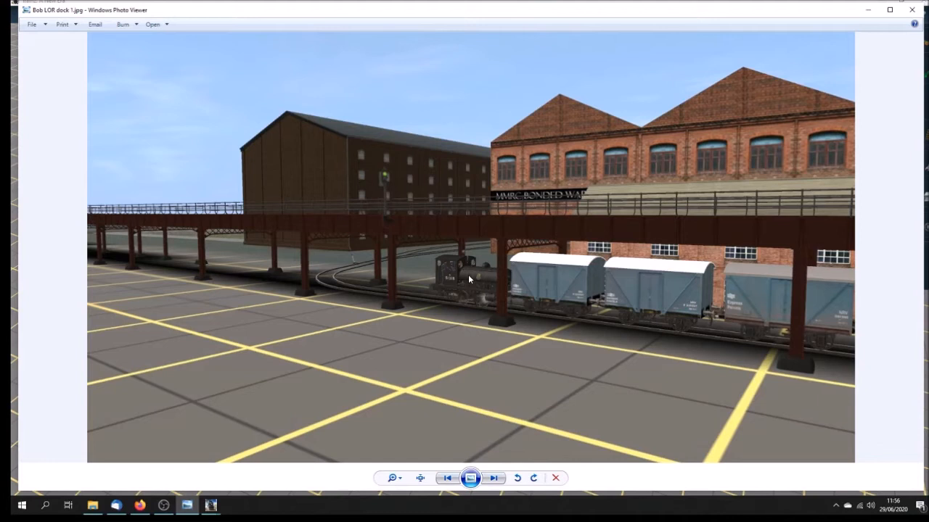
mouse_move(450, 328)
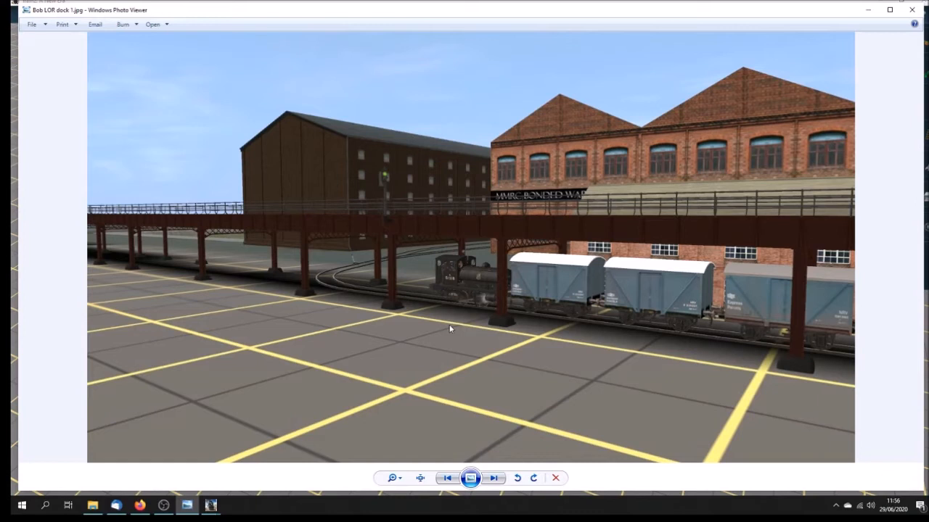
mouse_move(315, 230)
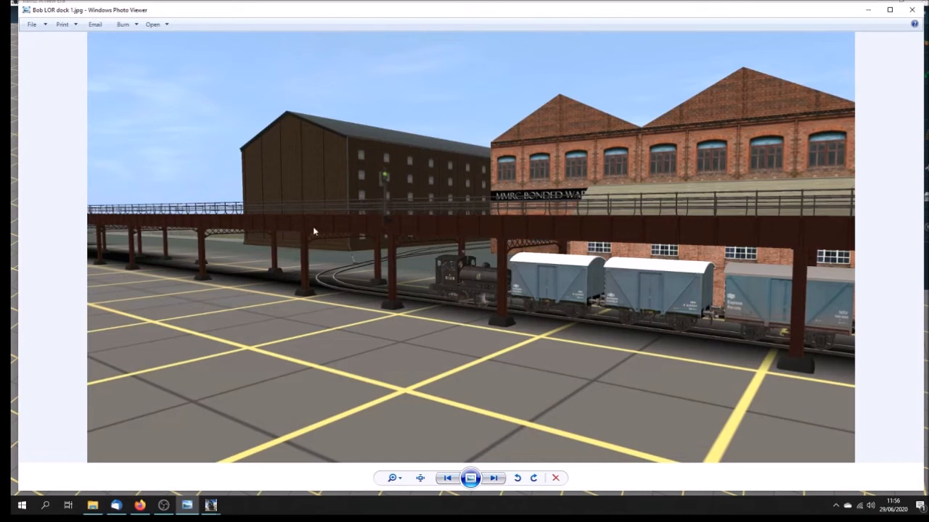
click(494, 477)
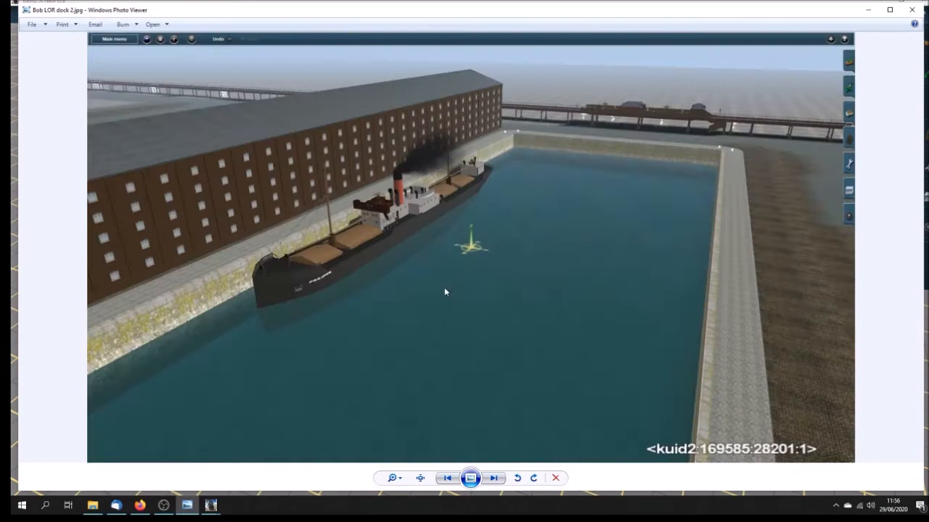
right_click(578, 221)
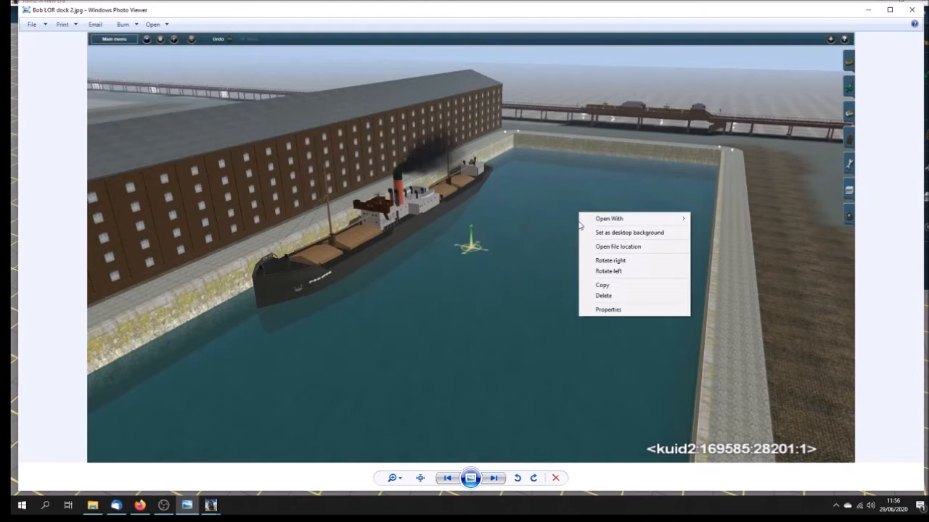
click(676, 223)
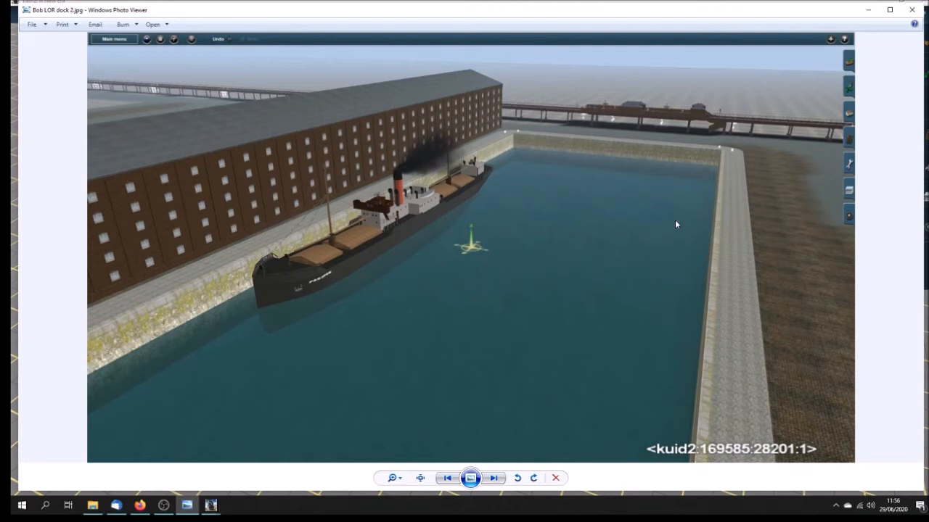
mouse_move(418, 199)
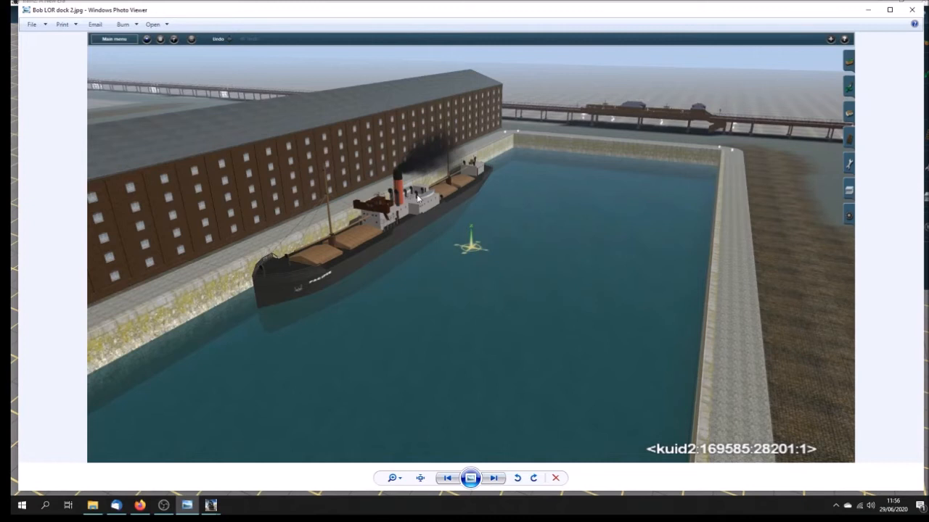
mouse_move(708, 337)
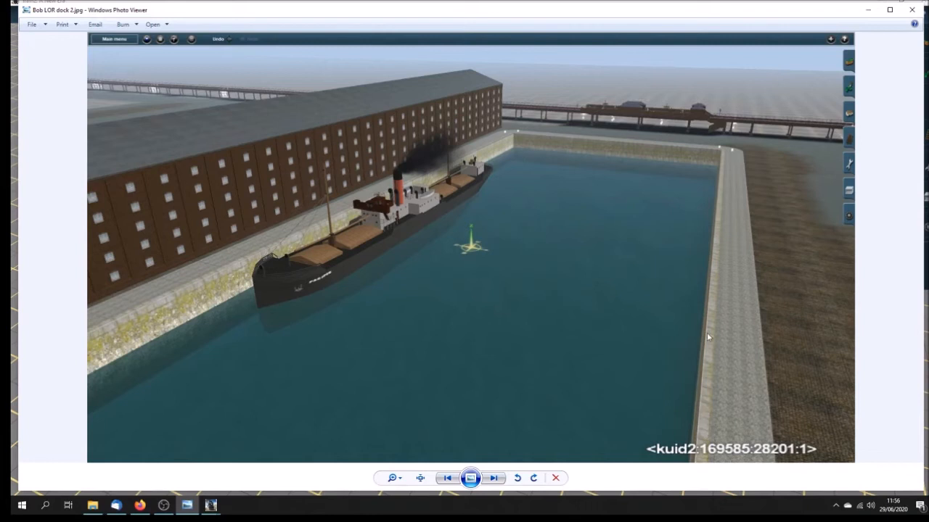
mouse_move(459, 200)
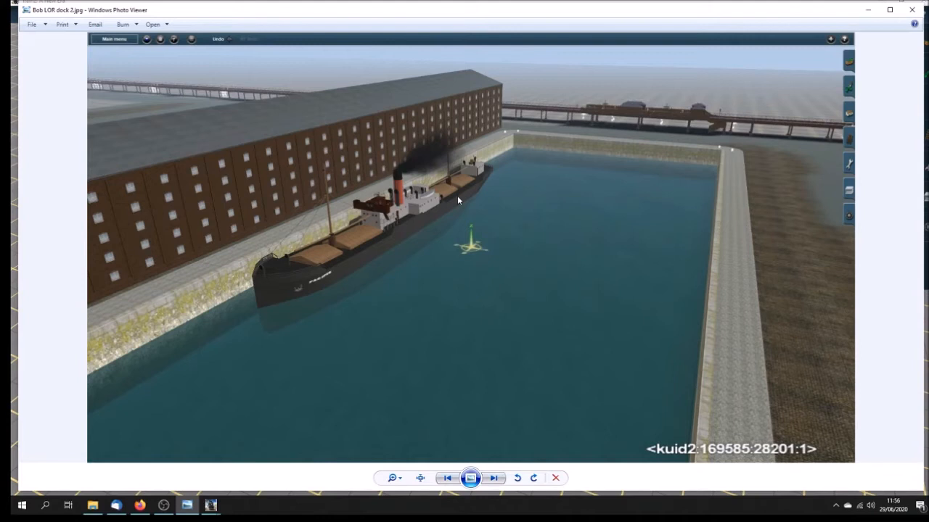
mouse_move(145, 247)
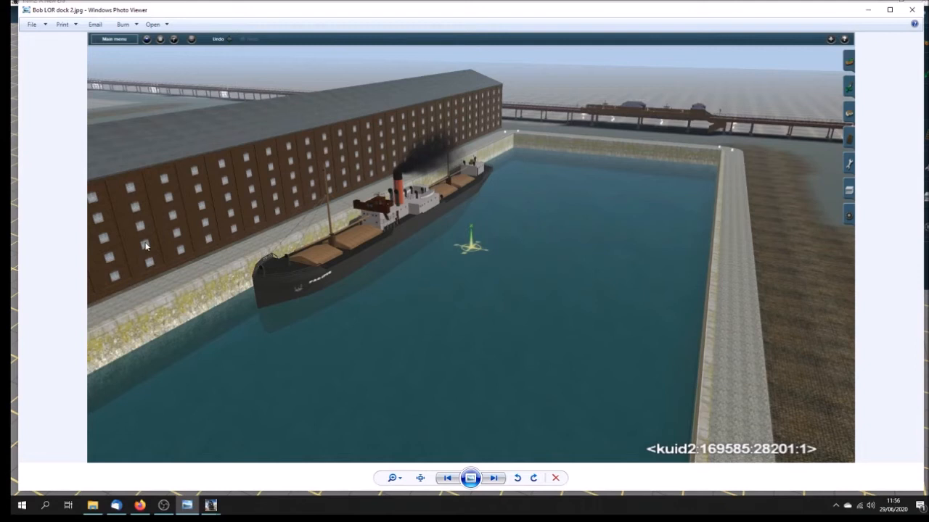
mouse_move(434, 107)
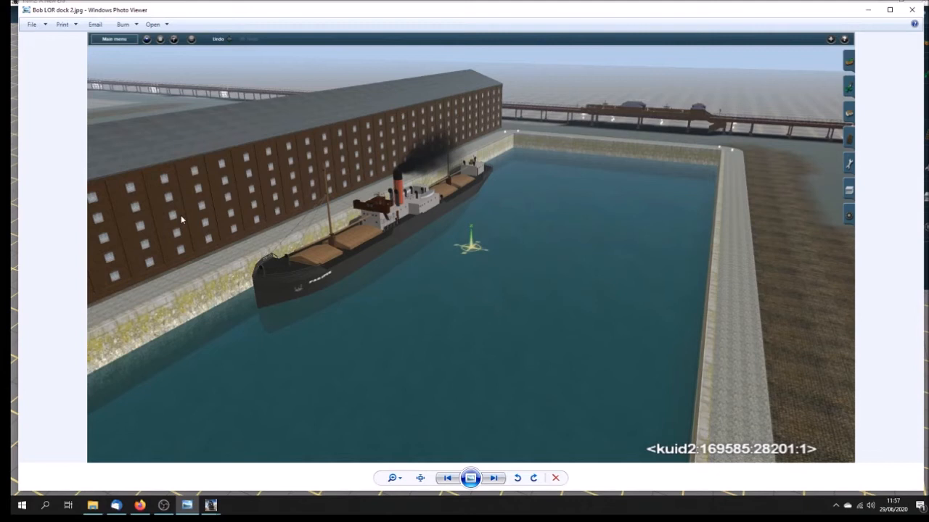
mouse_move(401, 350)
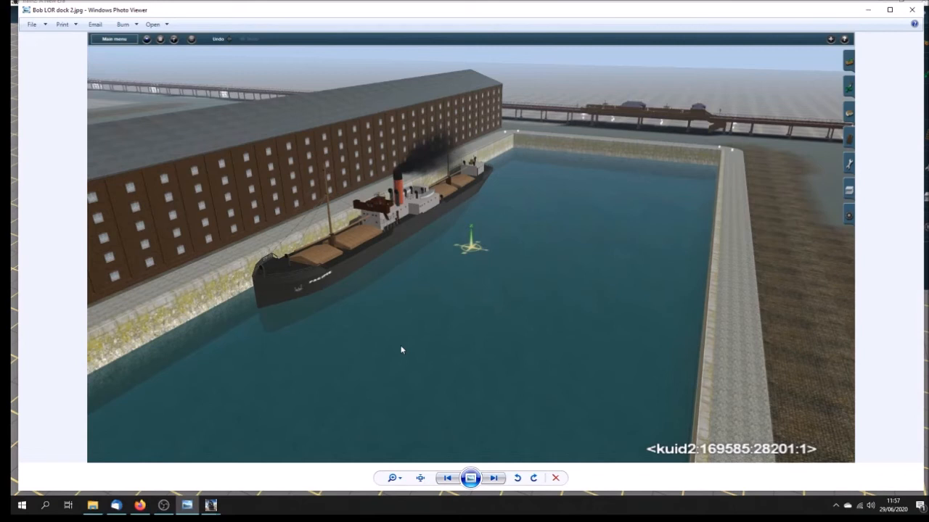
mouse_move(580, 311)
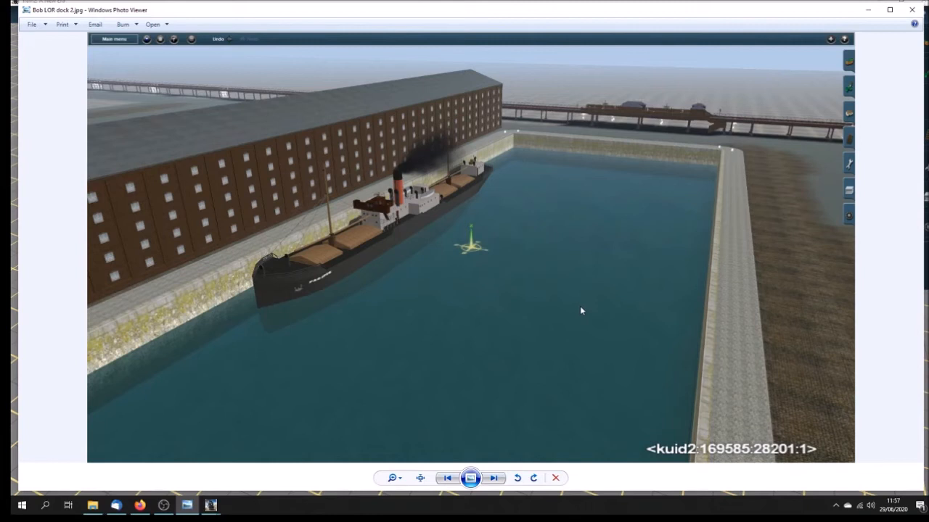
mouse_move(403, 328)
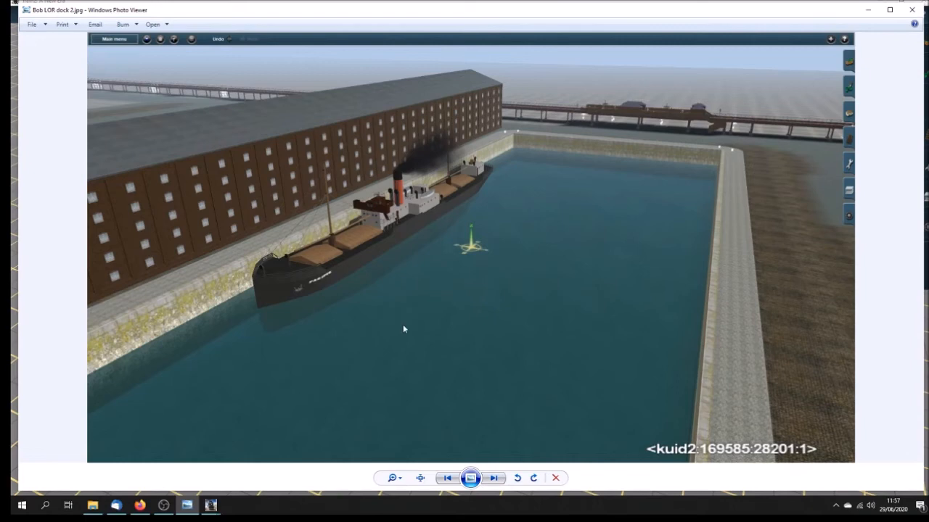
click(494, 477)
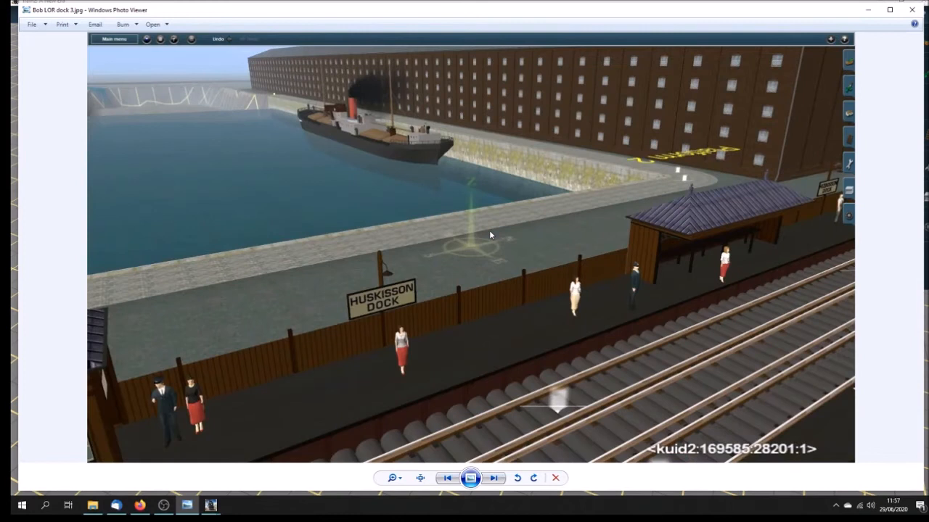
mouse_move(688, 365)
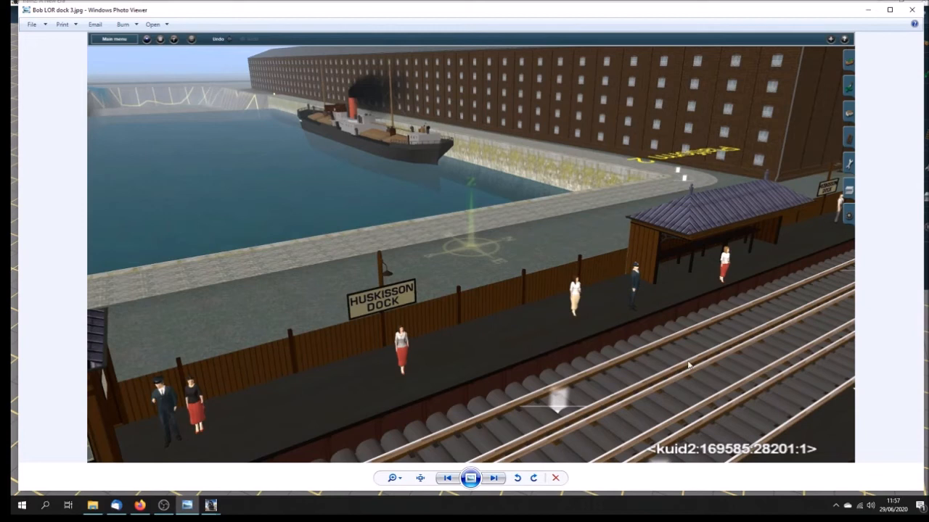
mouse_move(802, 290)
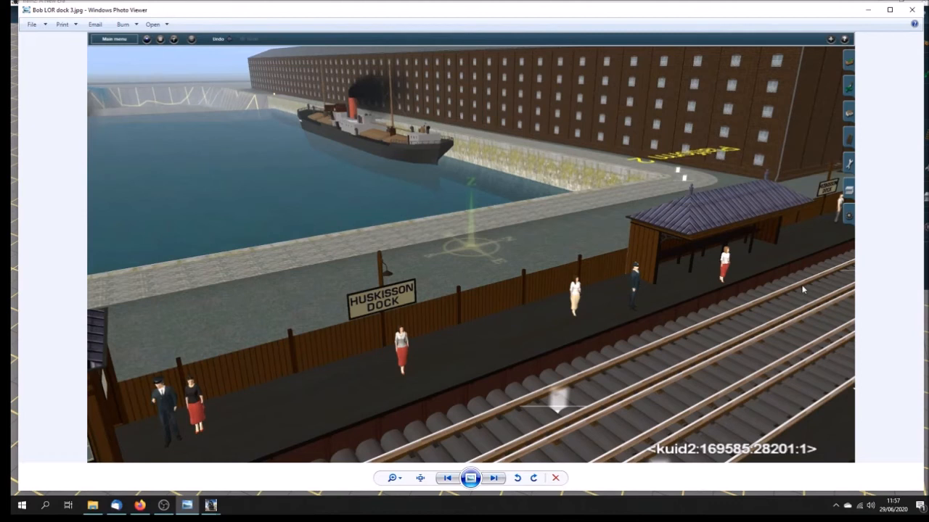
mouse_move(389, 238)
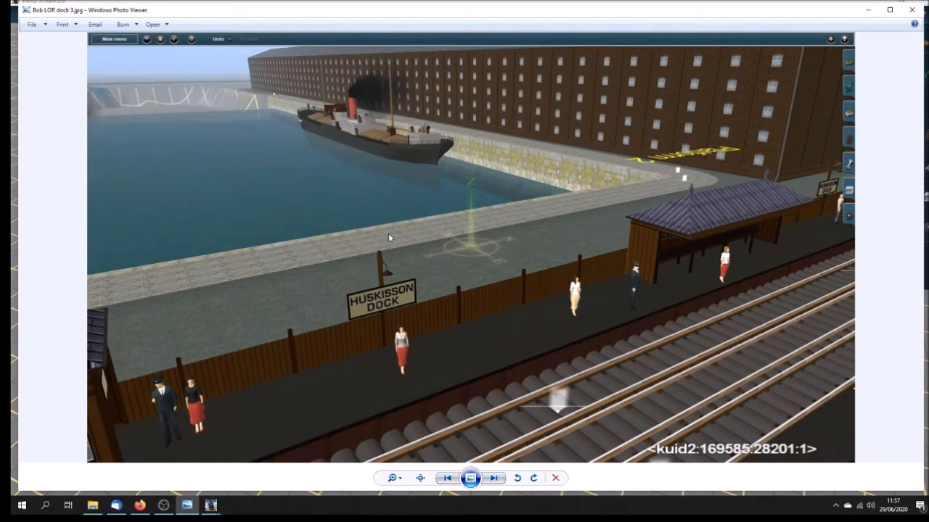
mouse_move(363, 192)
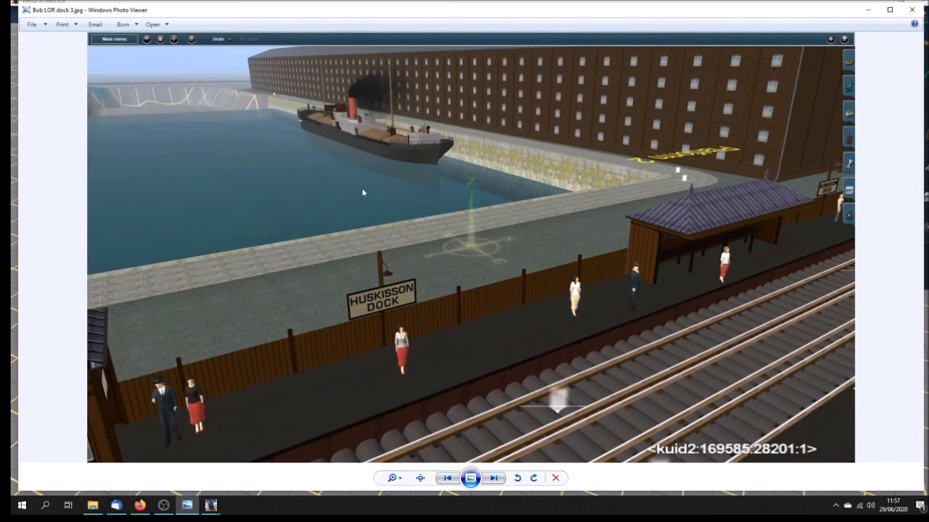
mouse_move(462, 156)
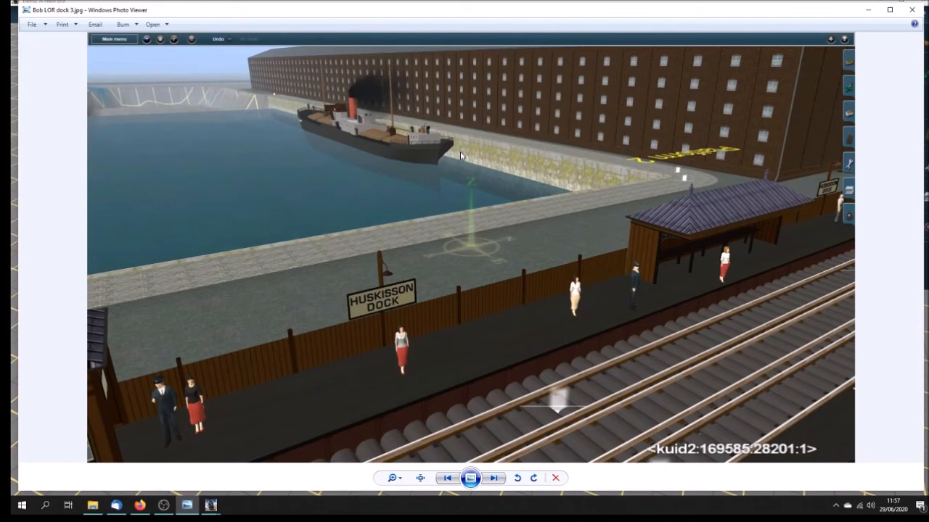
mouse_move(640, 183)
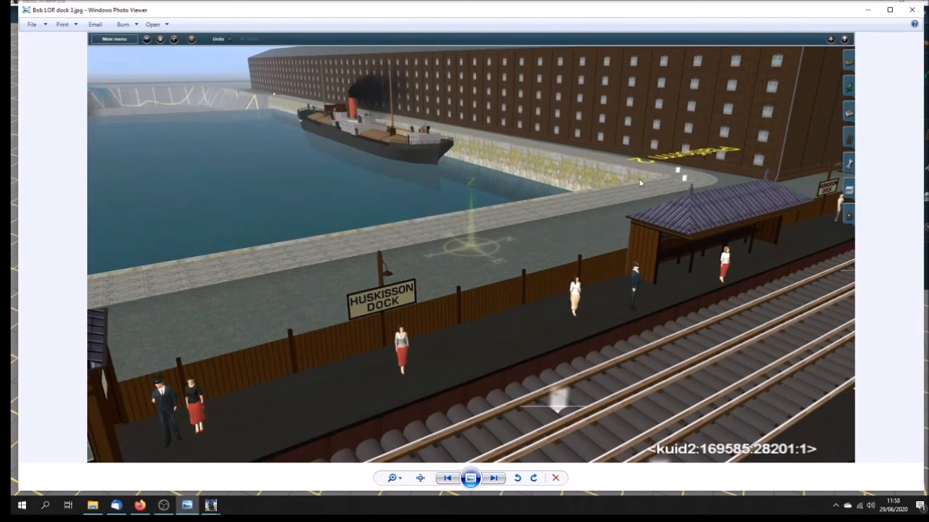
mouse_move(479, 177)
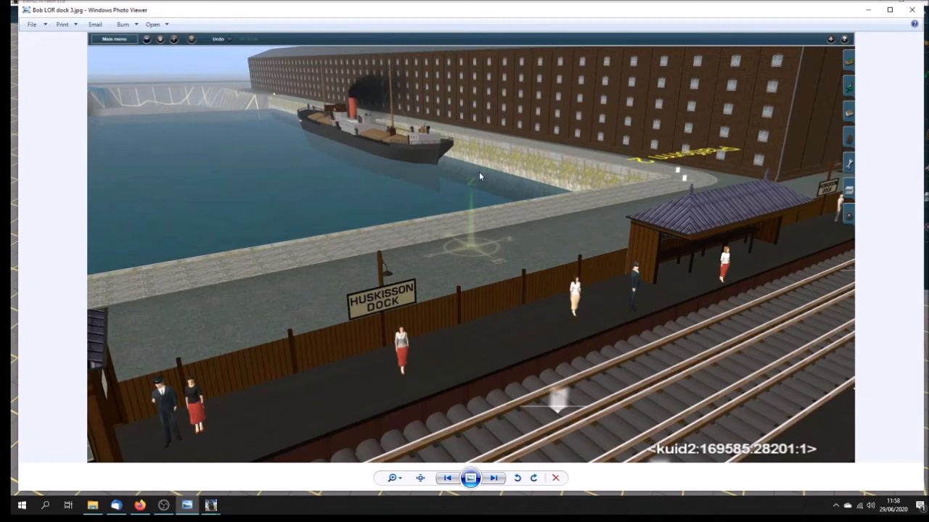
mouse_move(512, 212)
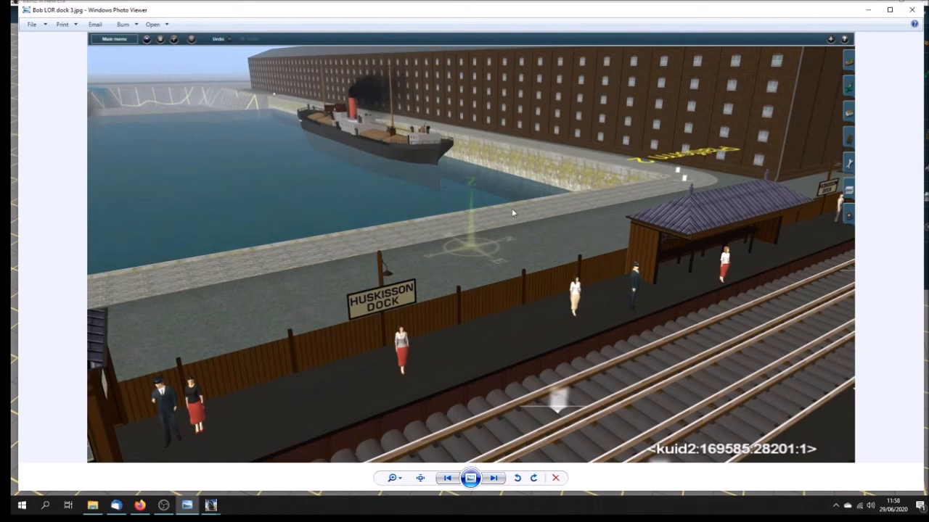
Step back past the steamer shot to the dock 1 bonded warehouse picture
click(447, 477)
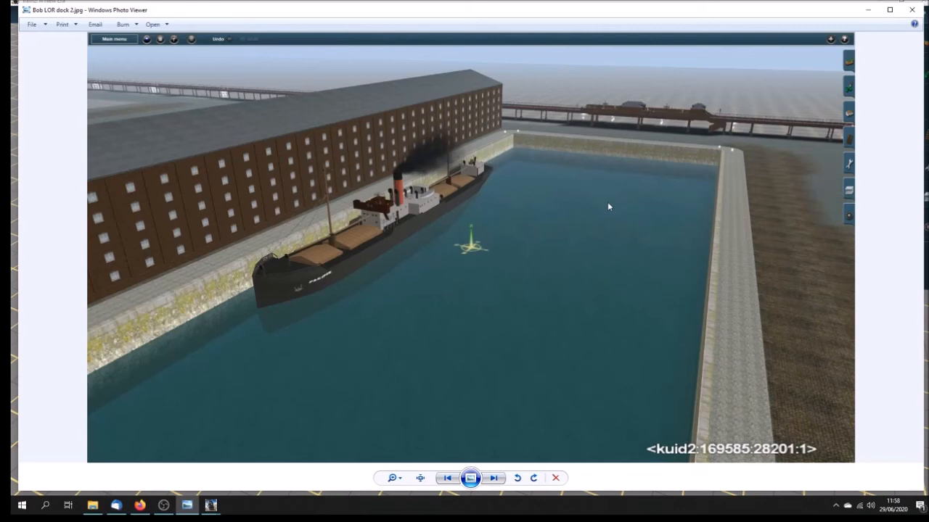
click(446, 477)
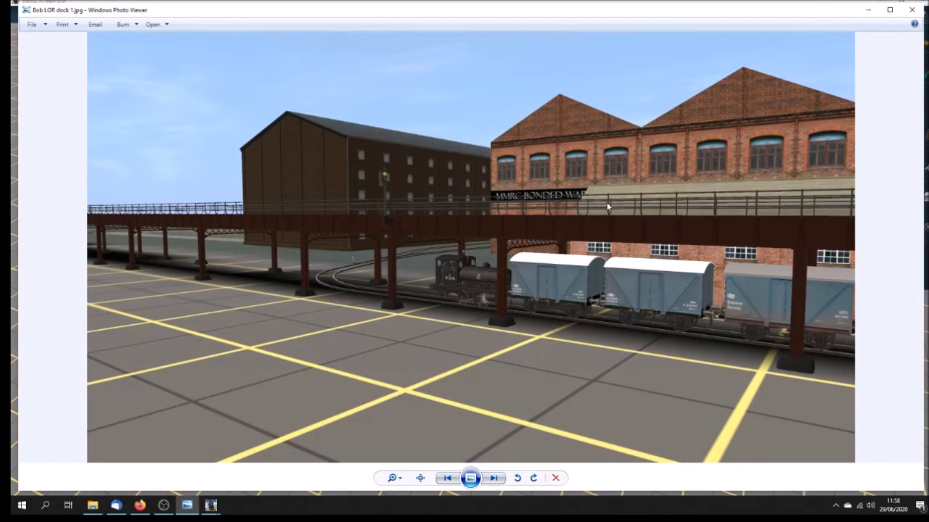
mouse_move(515, 204)
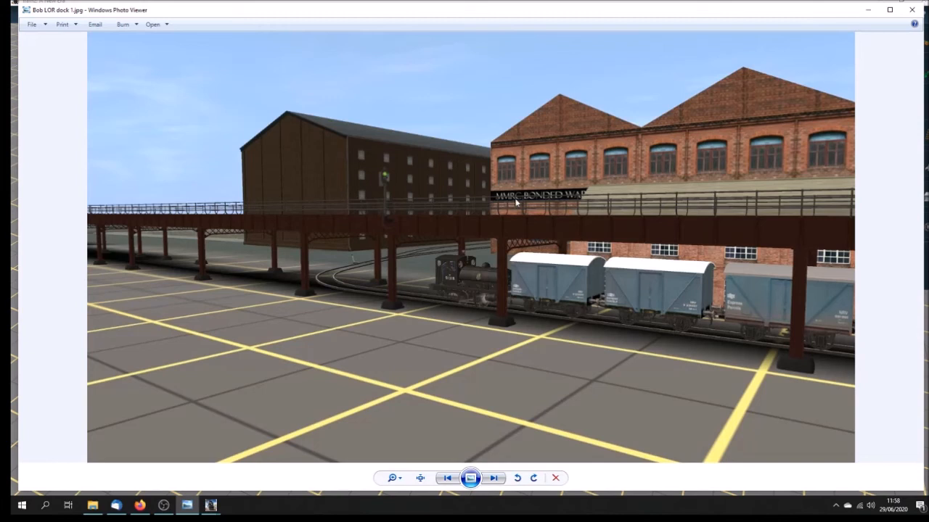
mouse_move(539, 234)
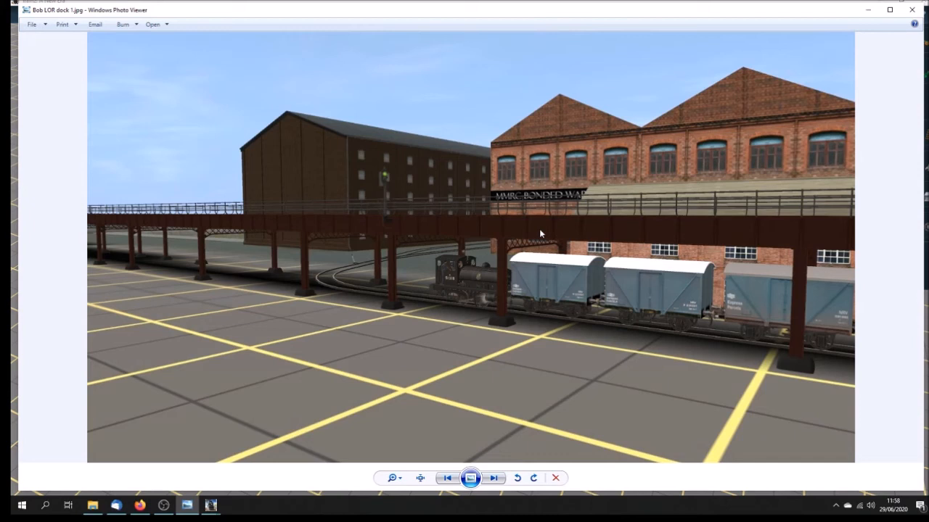
mouse_move(548, 259)
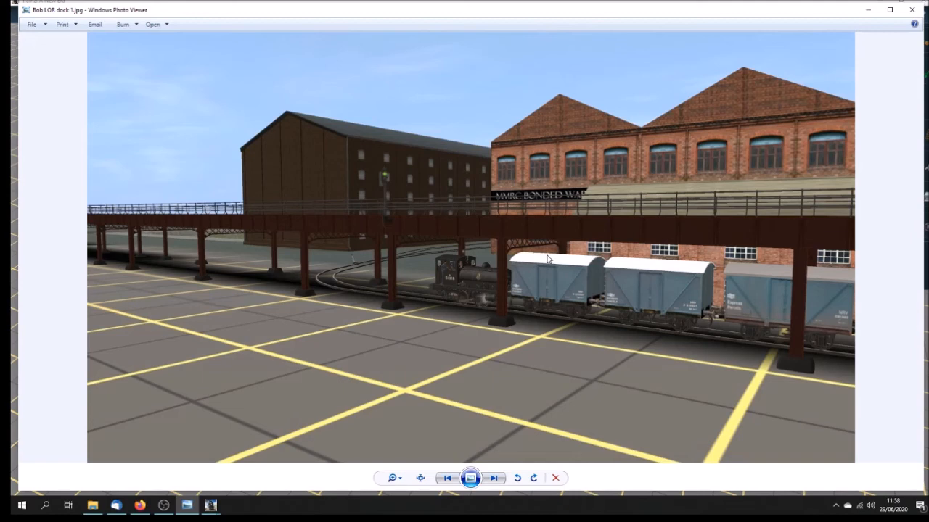
Step forward past the steamer shot to the dock 3 Huskisson Dock station picture
click(493, 478)
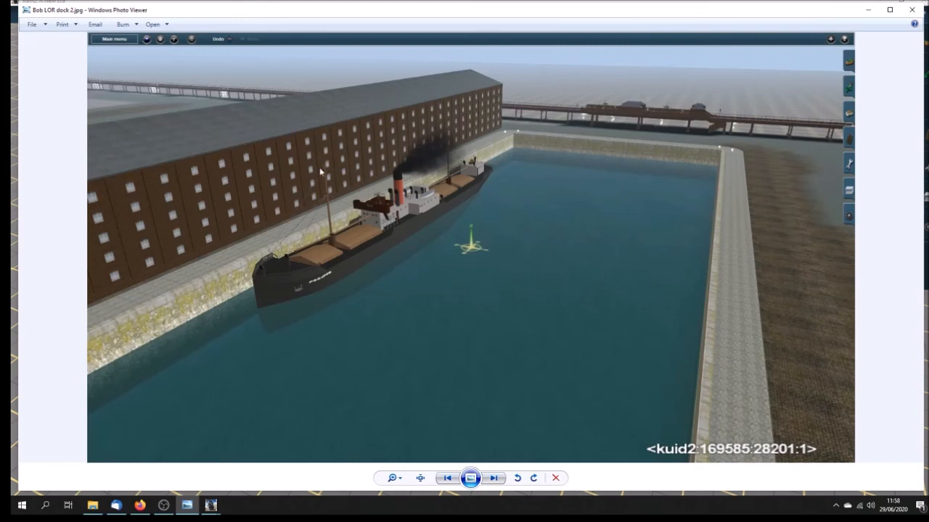
mouse_move(485, 100)
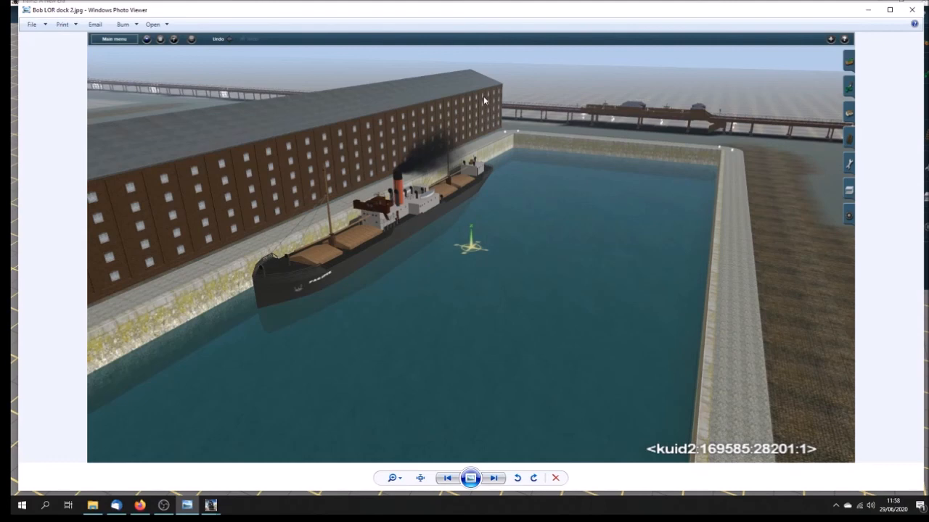
click(493, 477)
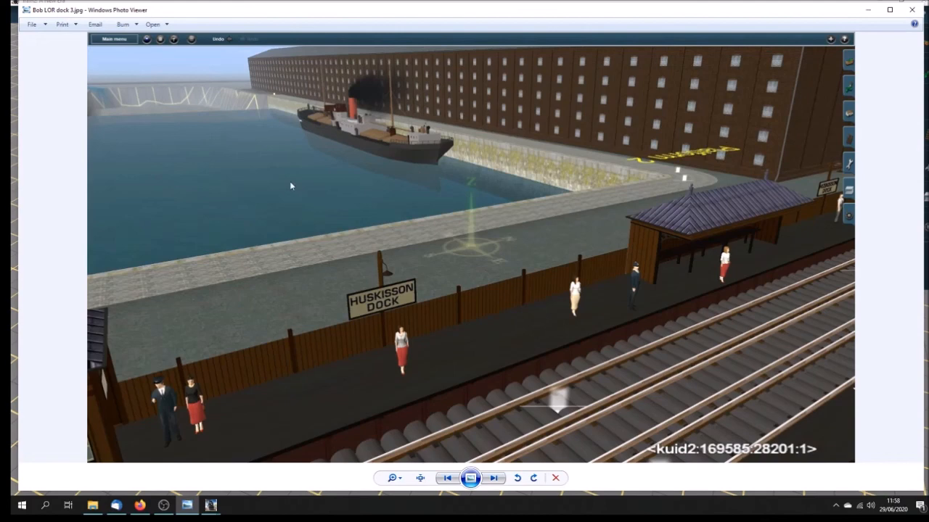
mouse_move(325, 117)
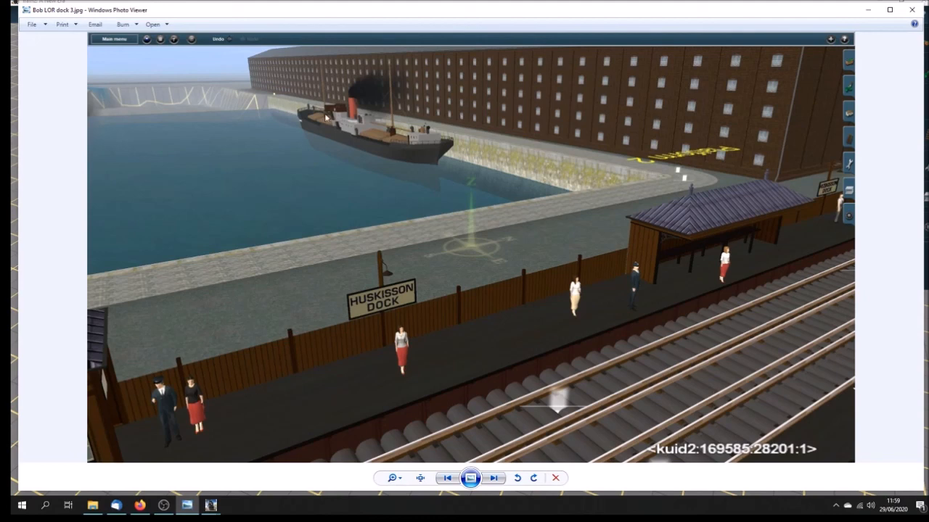